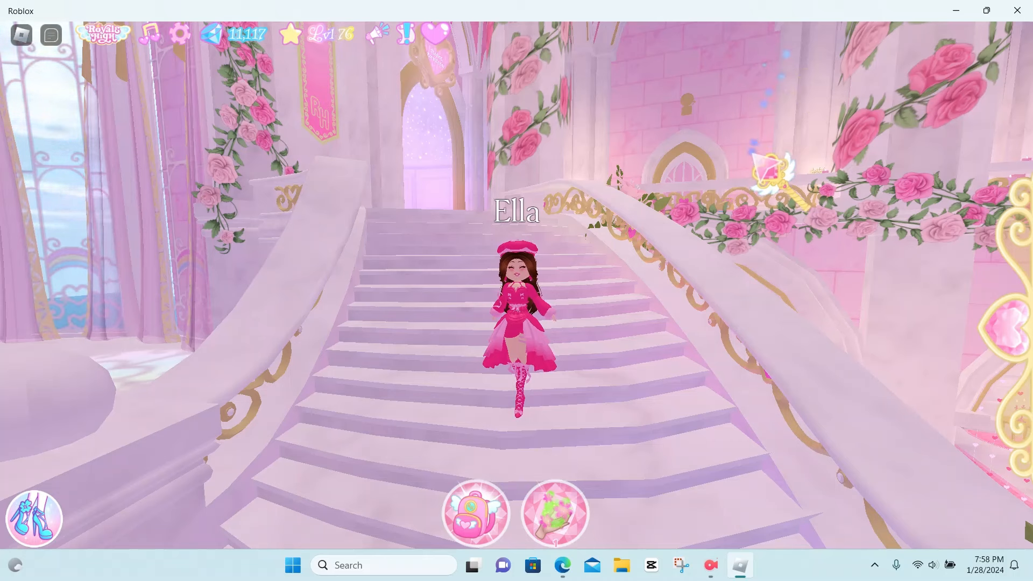
Switch from the Roblox castle staircase to the browser showing the Royale High YouTube channel
{"action": "left_click", "coordinate": [710, 565]}
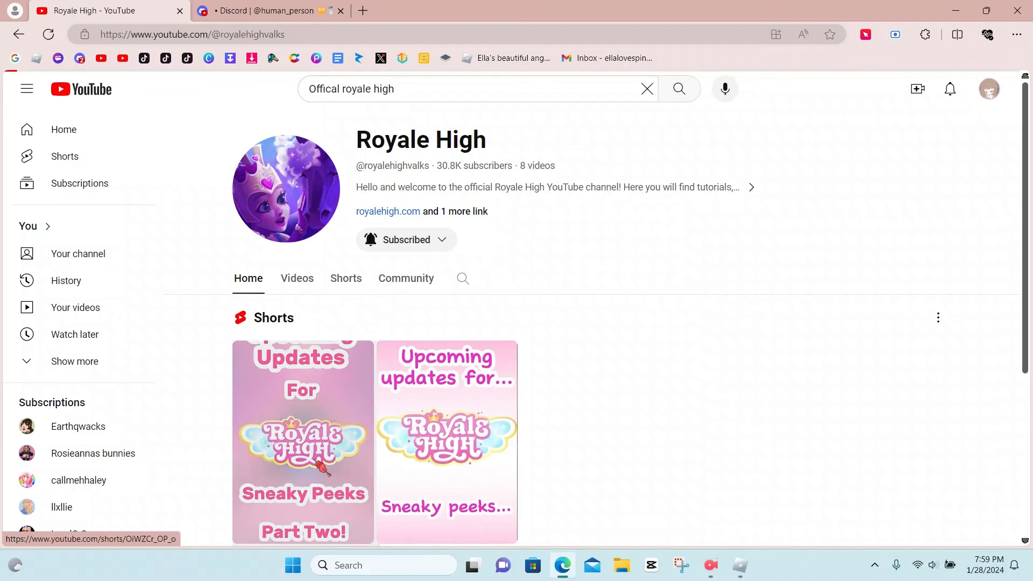
Start the sneaky peeks Part Two Short from the channel's Shorts row
{"action": "left_click", "coordinate": [302, 441]}
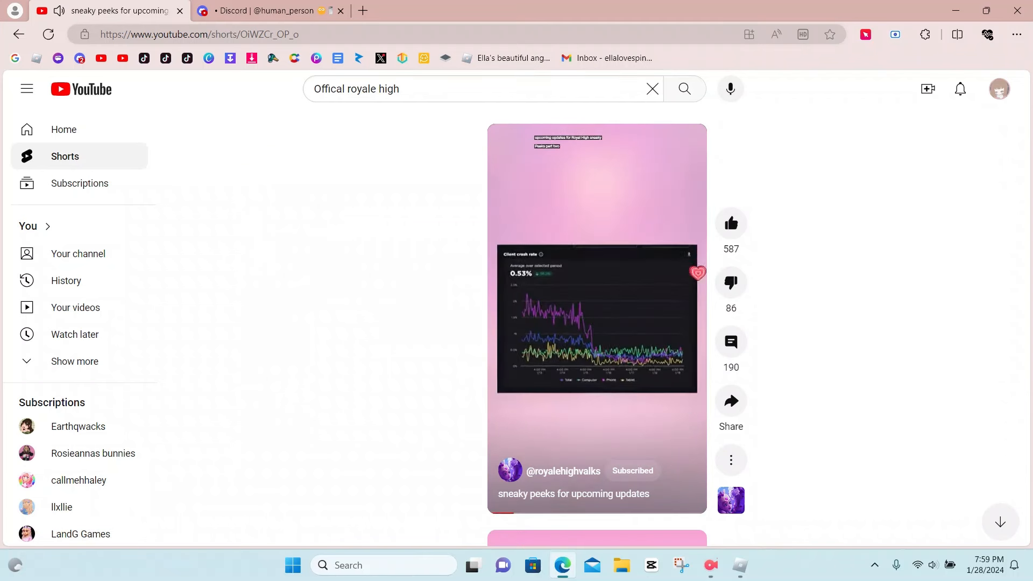
Like the Short (587 to 588 likes), pause and resume it, then move on to the next Short
{"action": "left_click", "coordinate": [729, 224]}
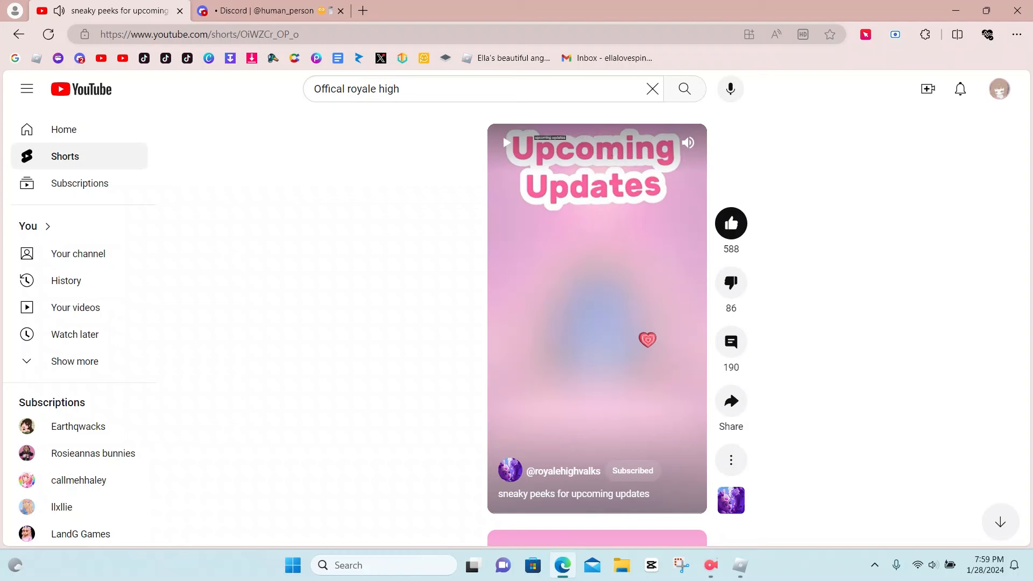
{"action": "left_click", "coordinate": [596, 318]}
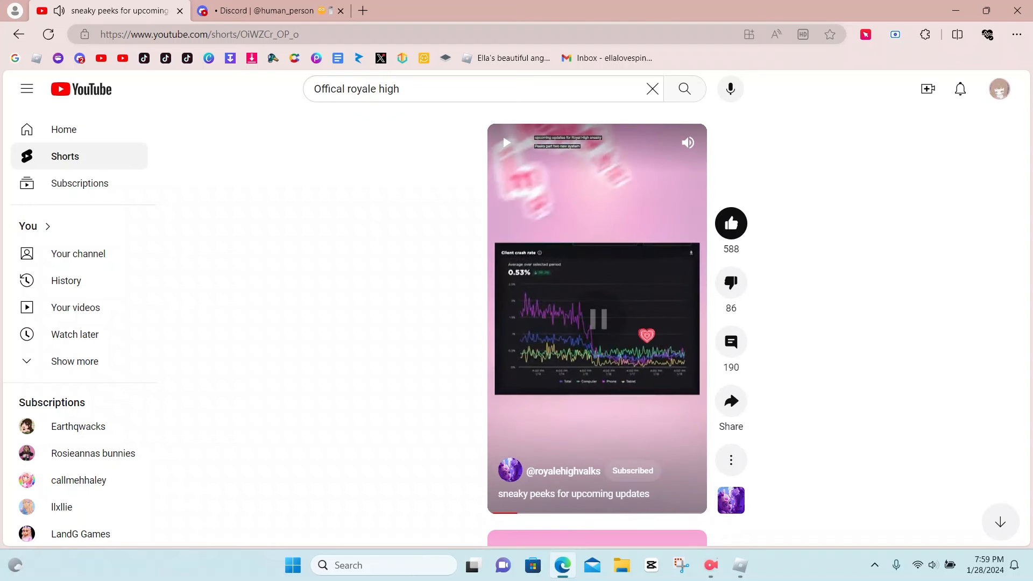
{"action": "left_click", "coordinate": [597, 318]}
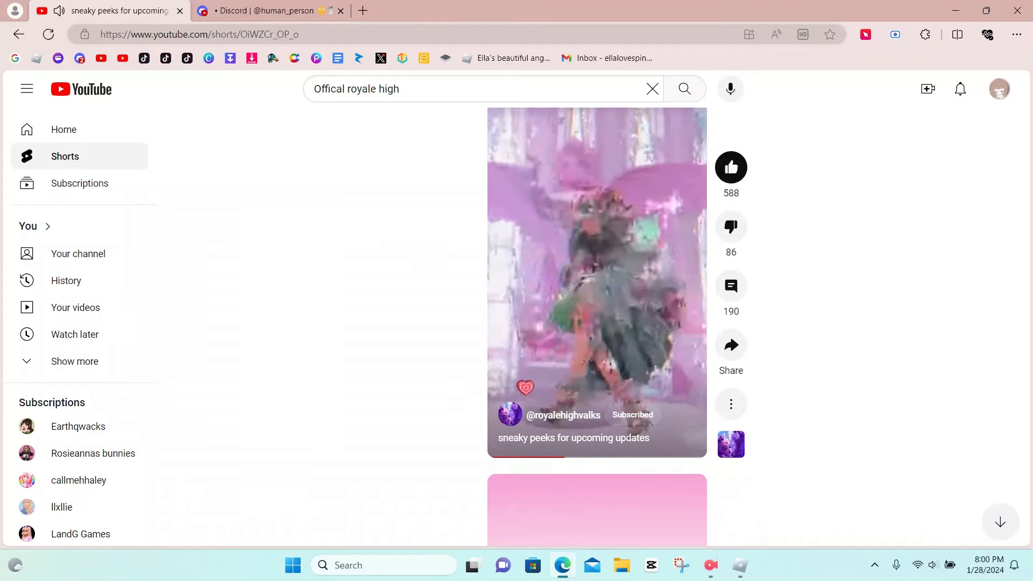
{"action": "scroll", "scroll_direction": "down", "scroll_amount": 3}
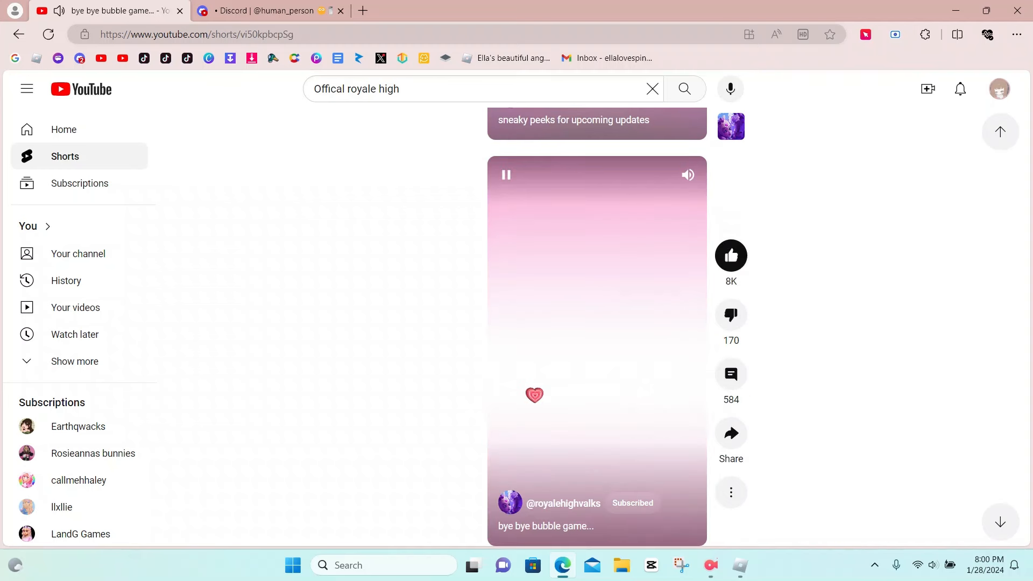
{"action": "scroll", "scroll_direction": "down", "scroll_amount": 3}
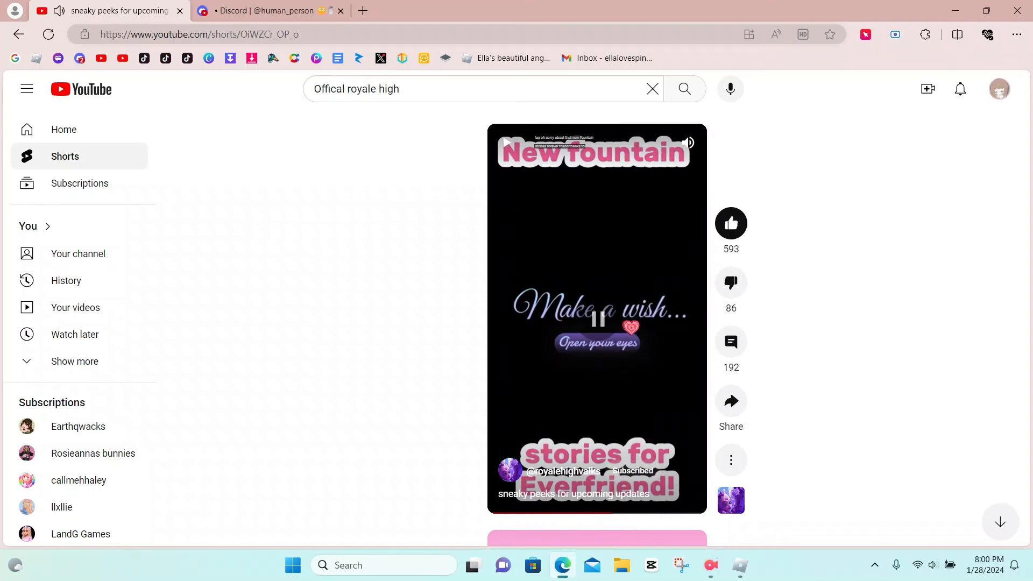
{"action": "left_click", "coordinate": [596, 319]}
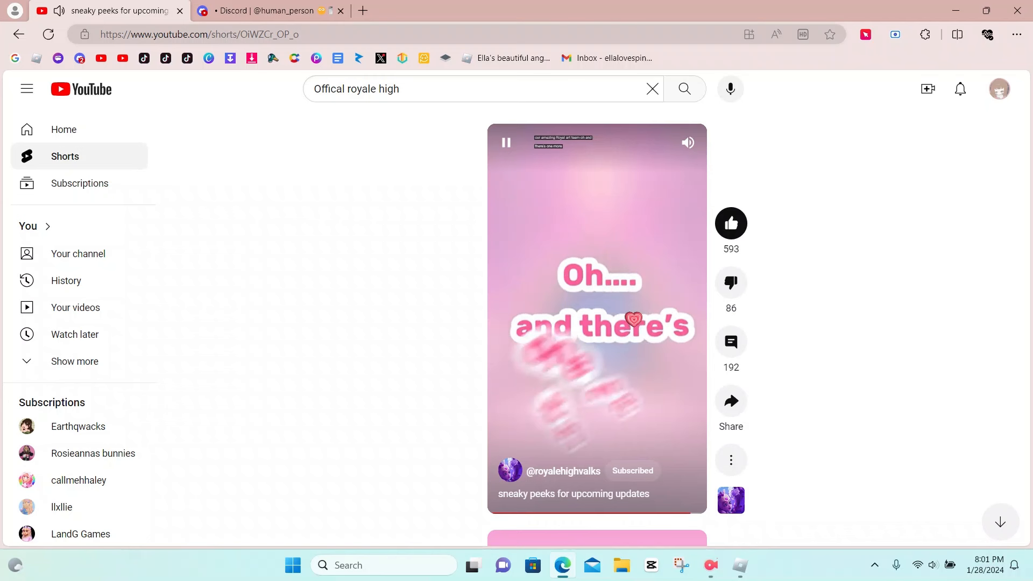
Pause the Short on the possible new Everfriend set teaser
{"action": "left_click", "coordinate": [598, 323]}
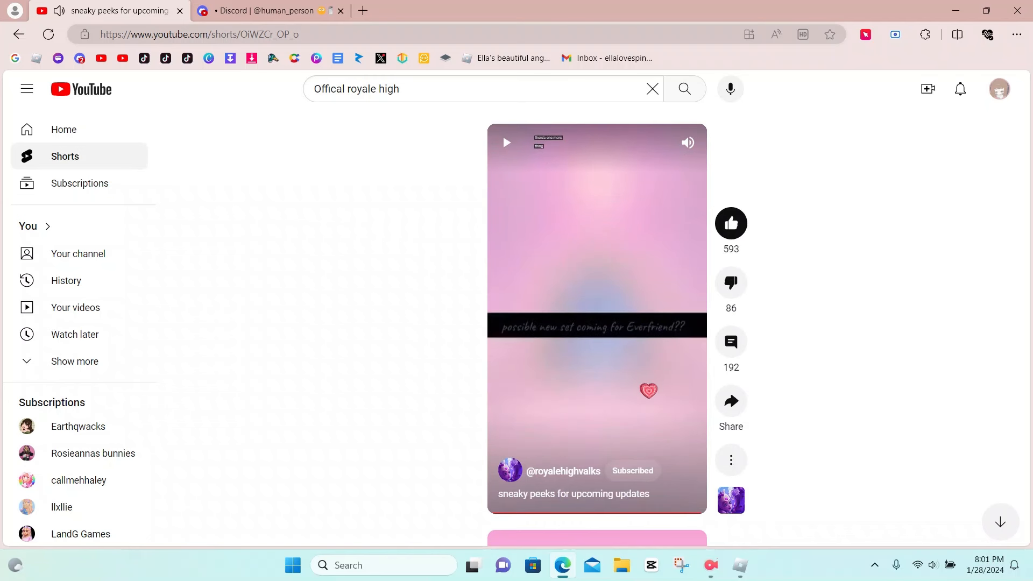